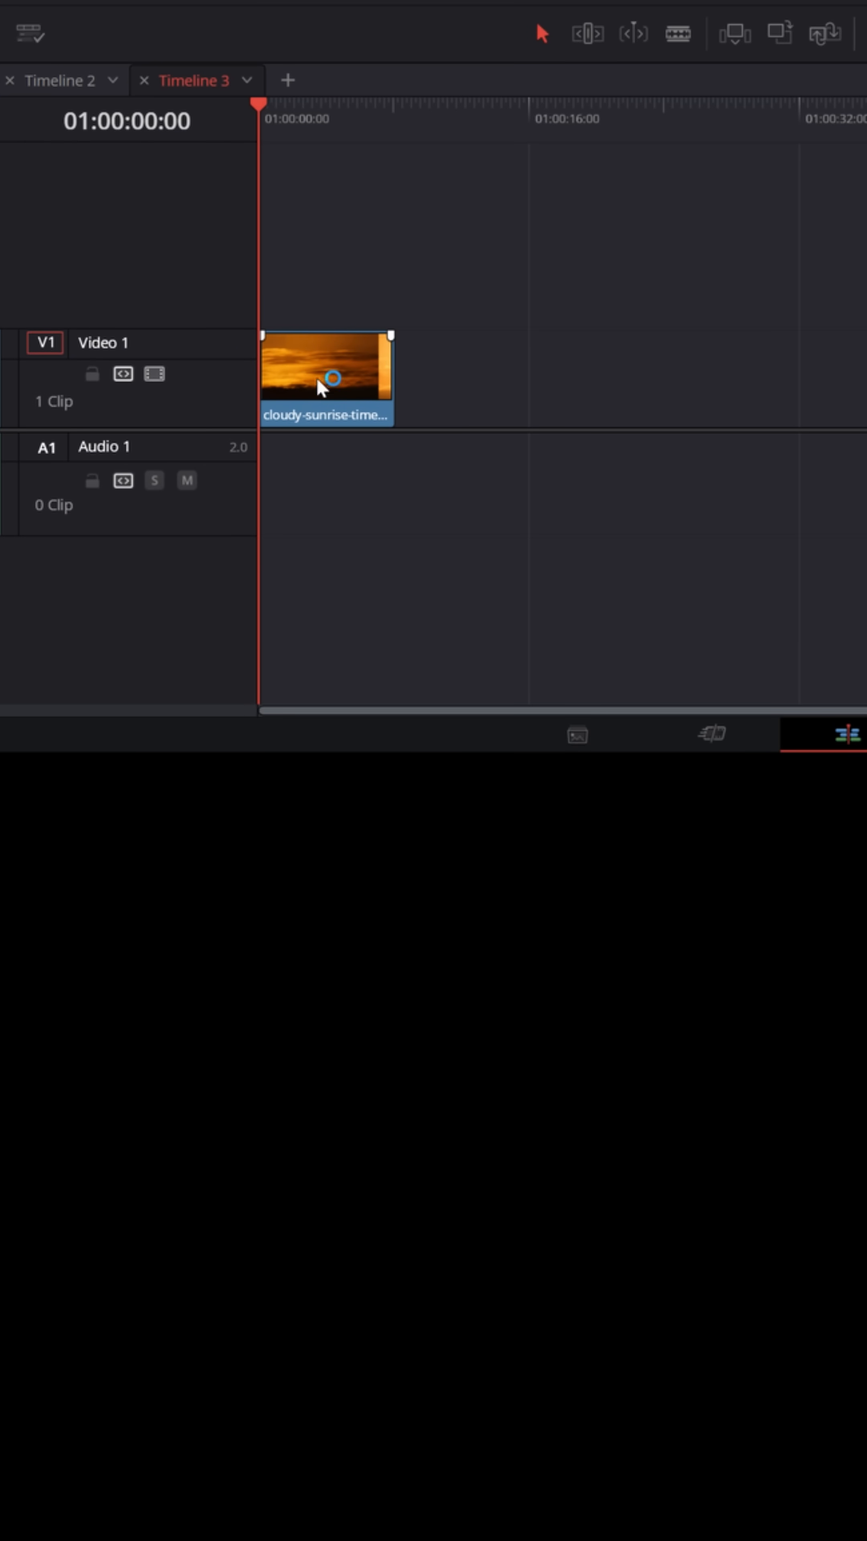
Send the sunrise clip from the timeline to the Fusion page for compositing.
right_click(324, 378)
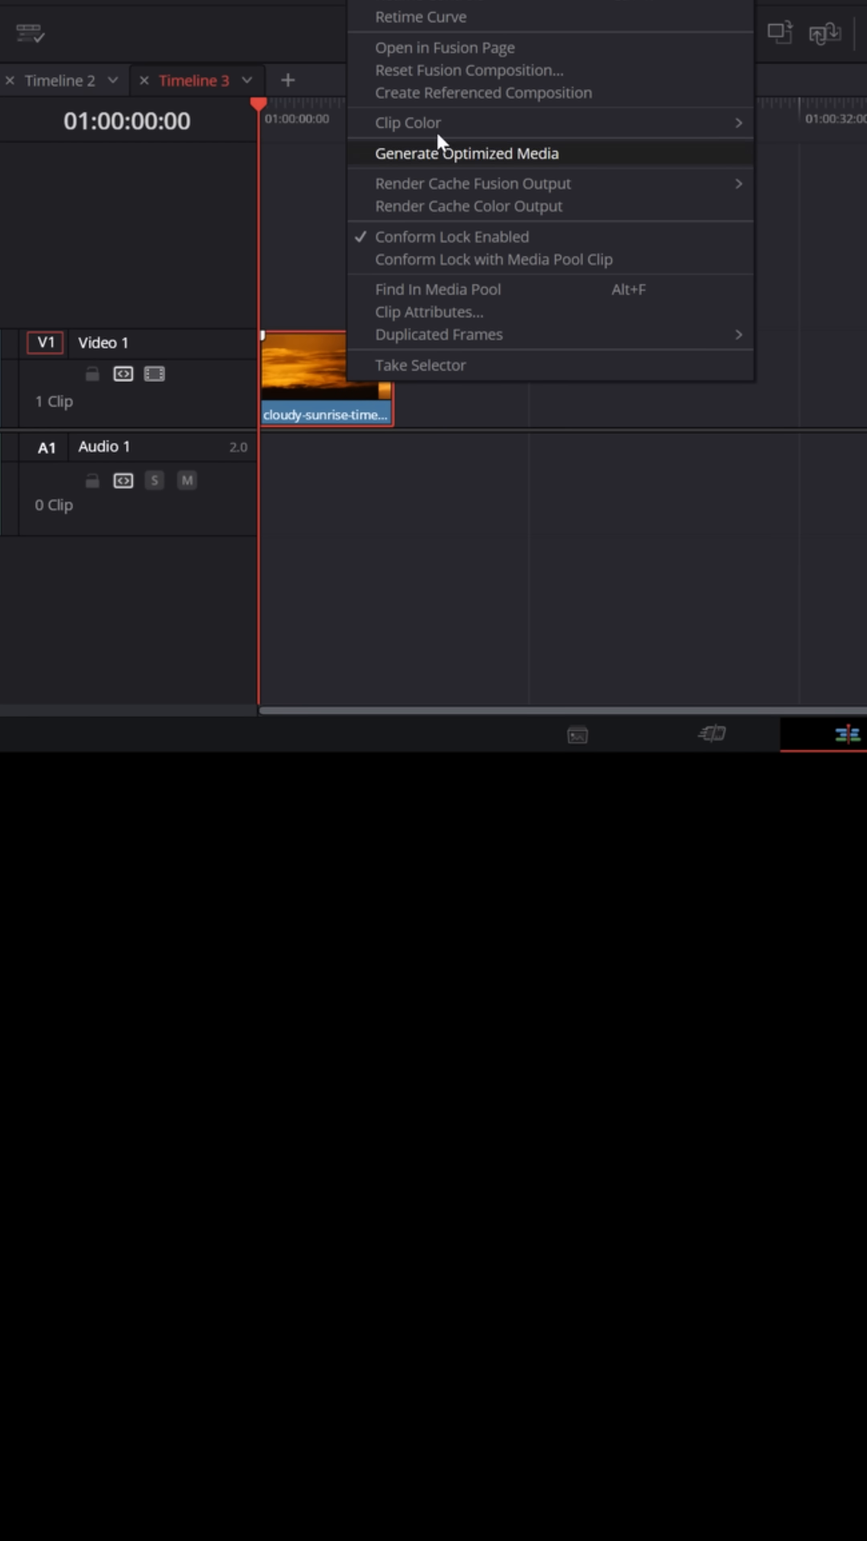
click(446, 47)
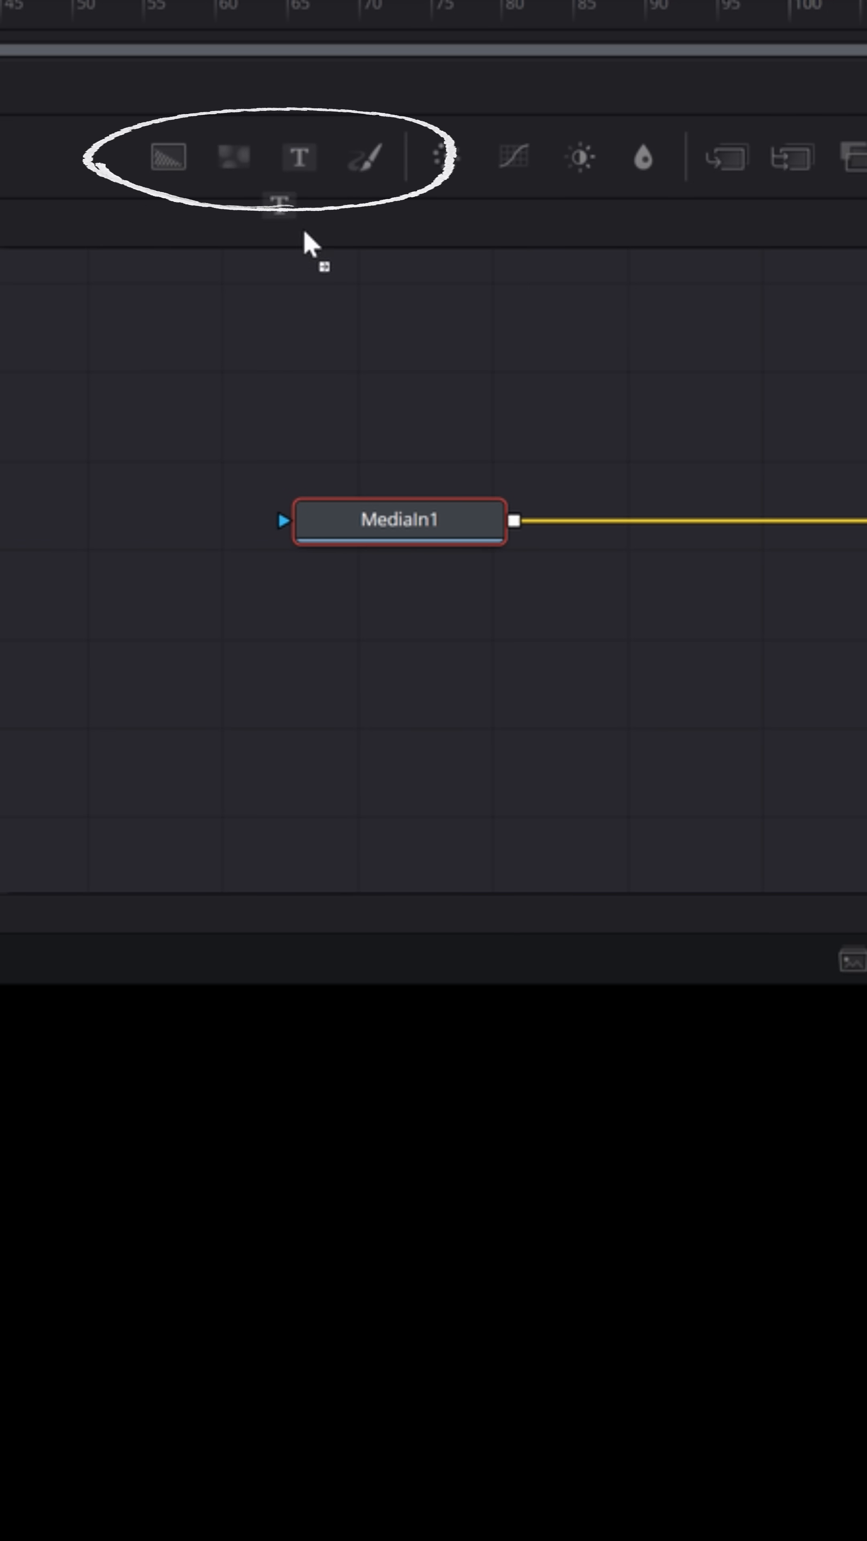
Add a Text1 node beside MediaIn1 and load the nodes into both viewers.
click(298, 155)
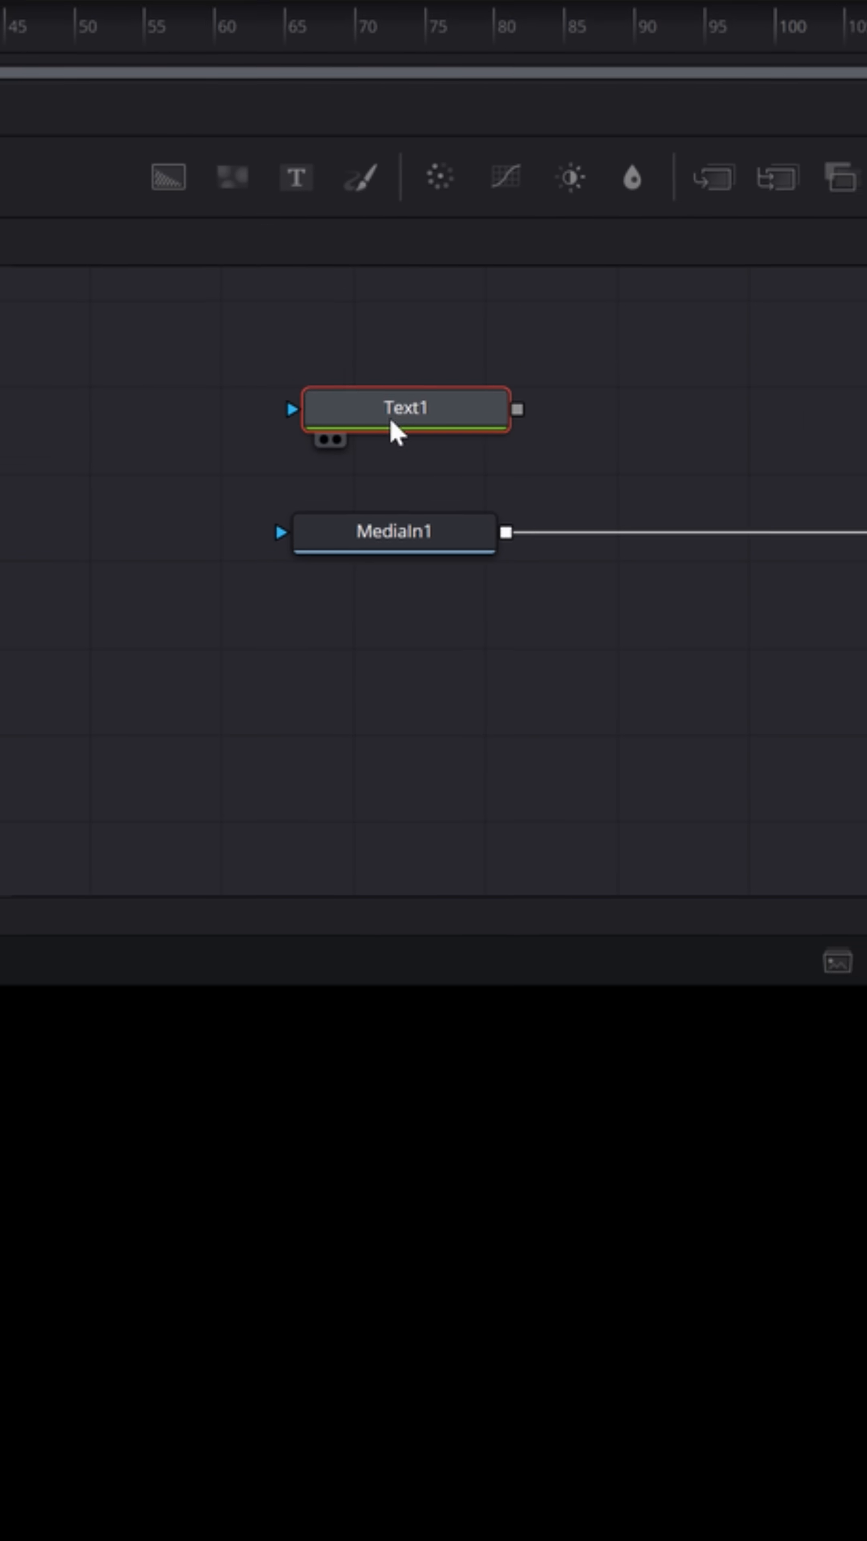
key(1)
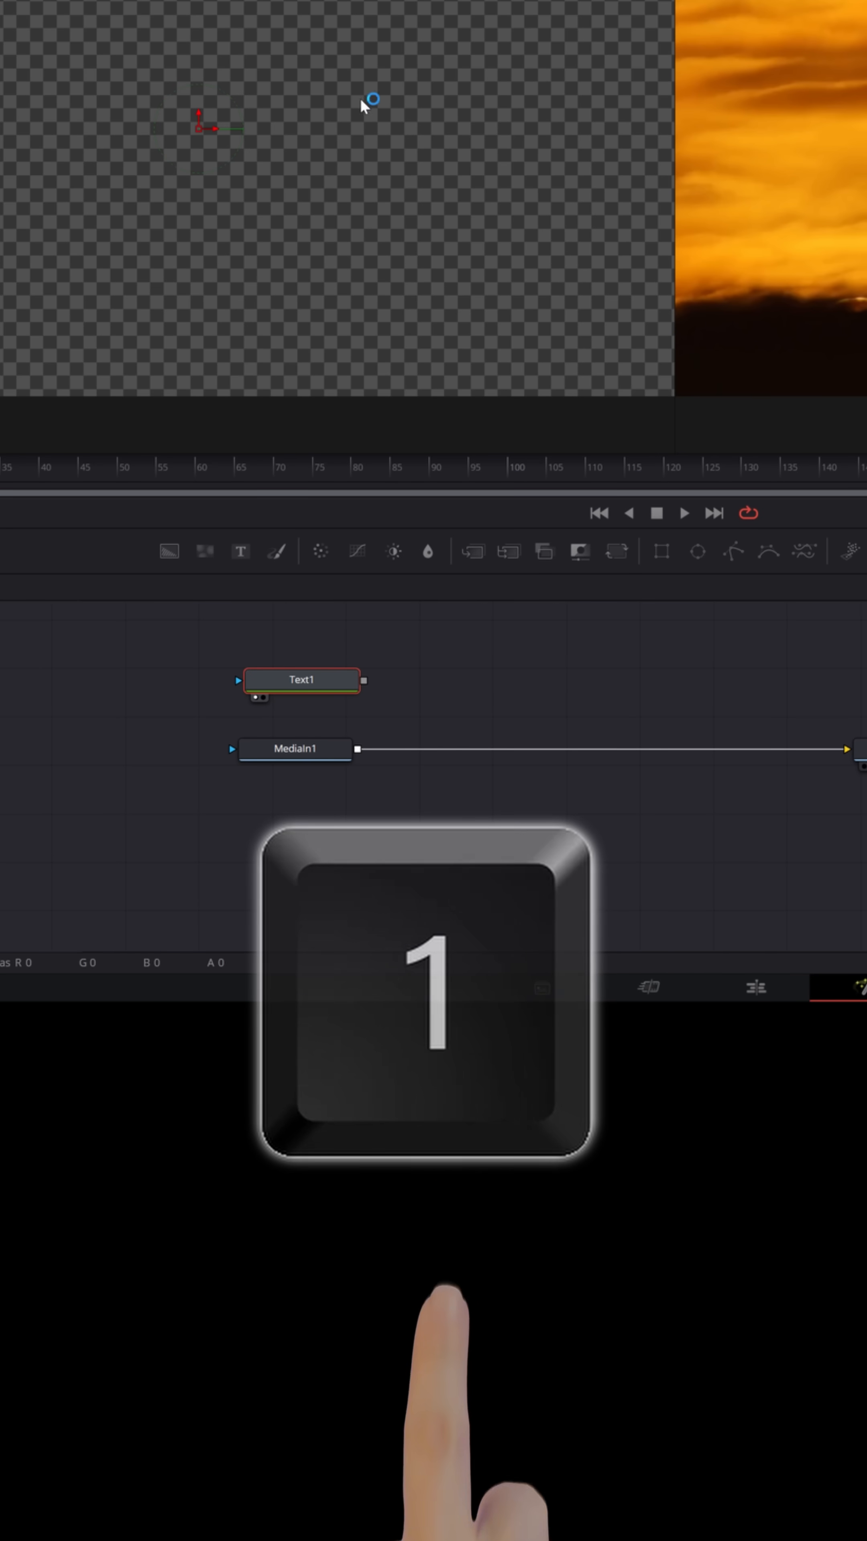
key(1)
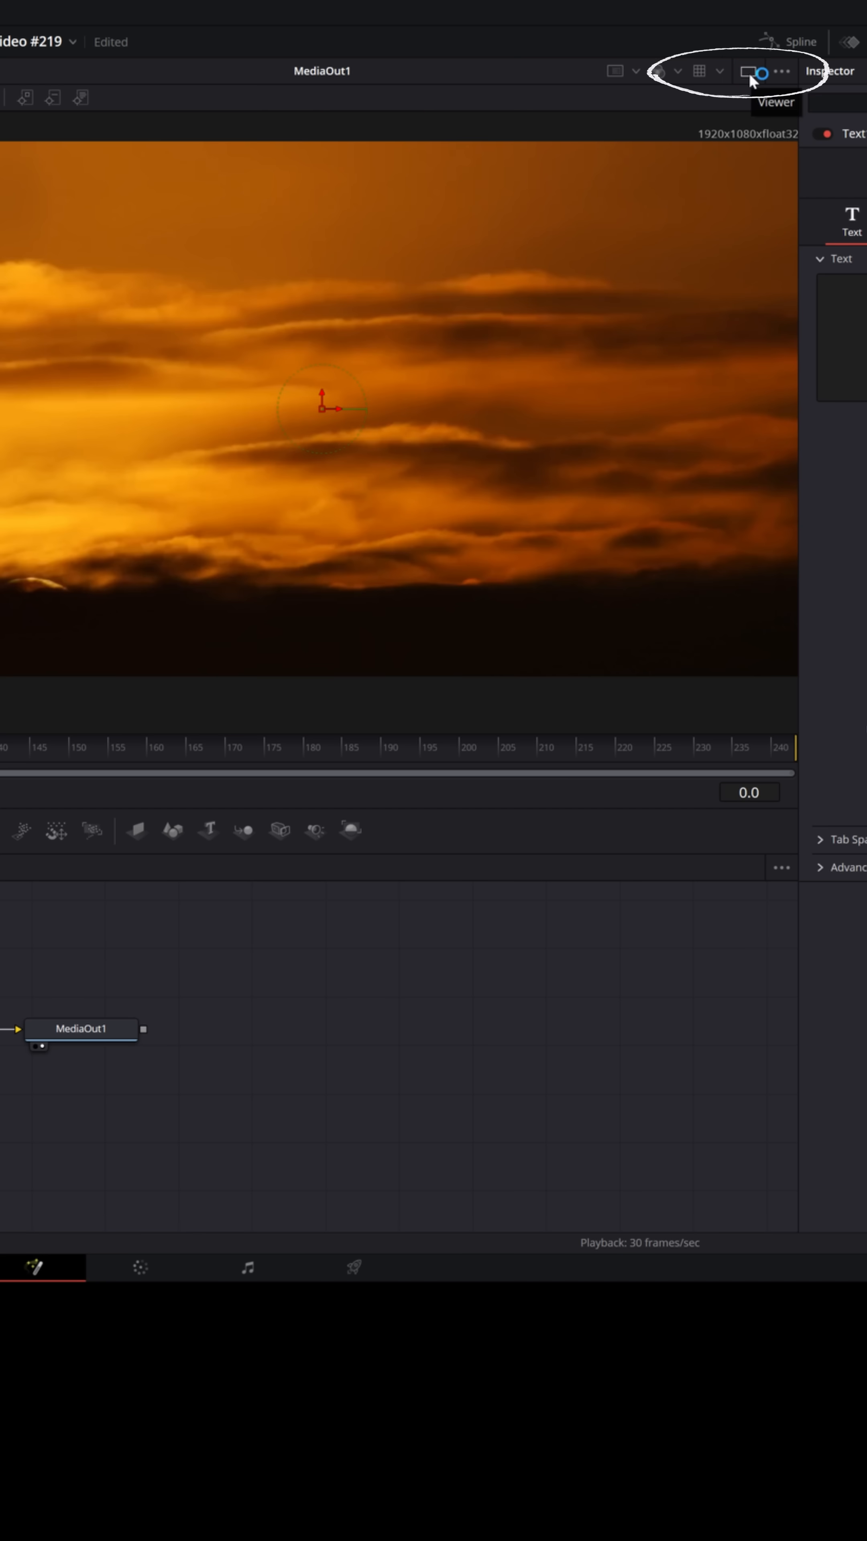
mouse_move(821, 137)
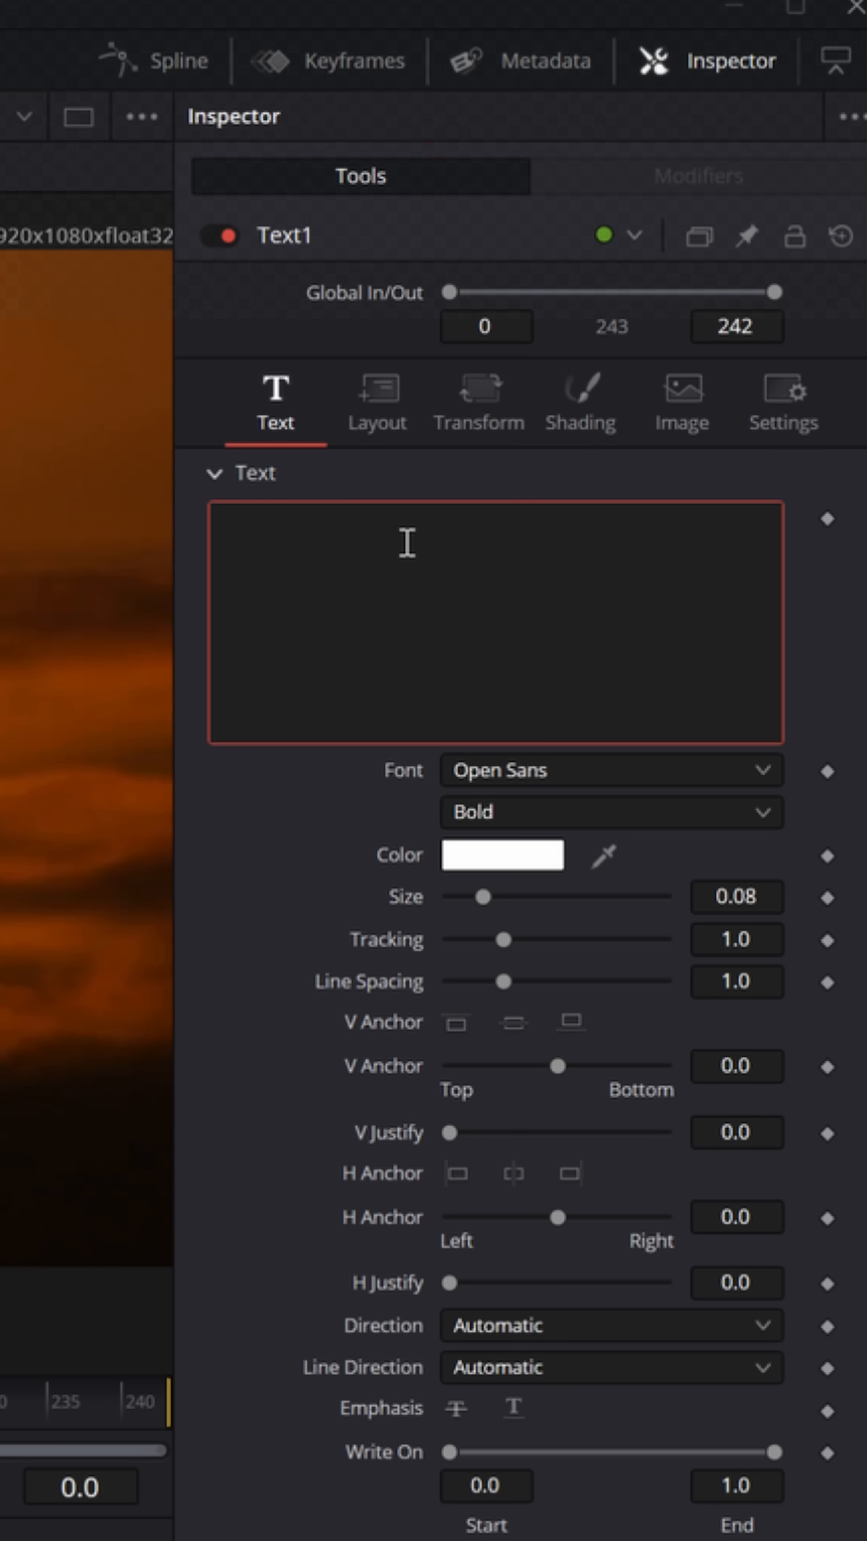
Set Text1 to read SUNRISE in Impact and enlarge it so clouds fill the letters.
text(SUNRIS)
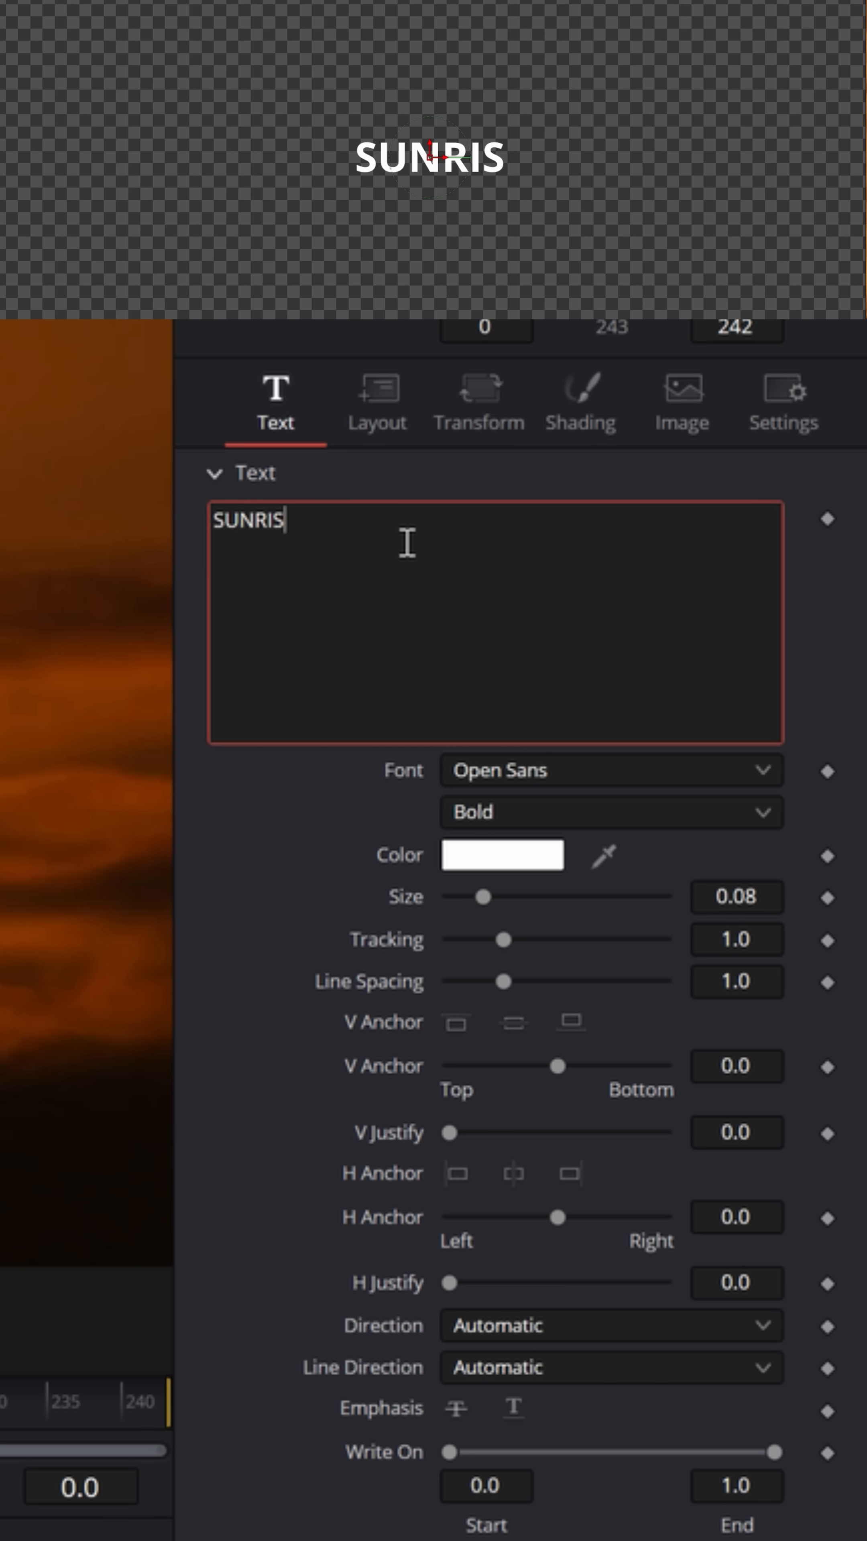
click(609, 769)
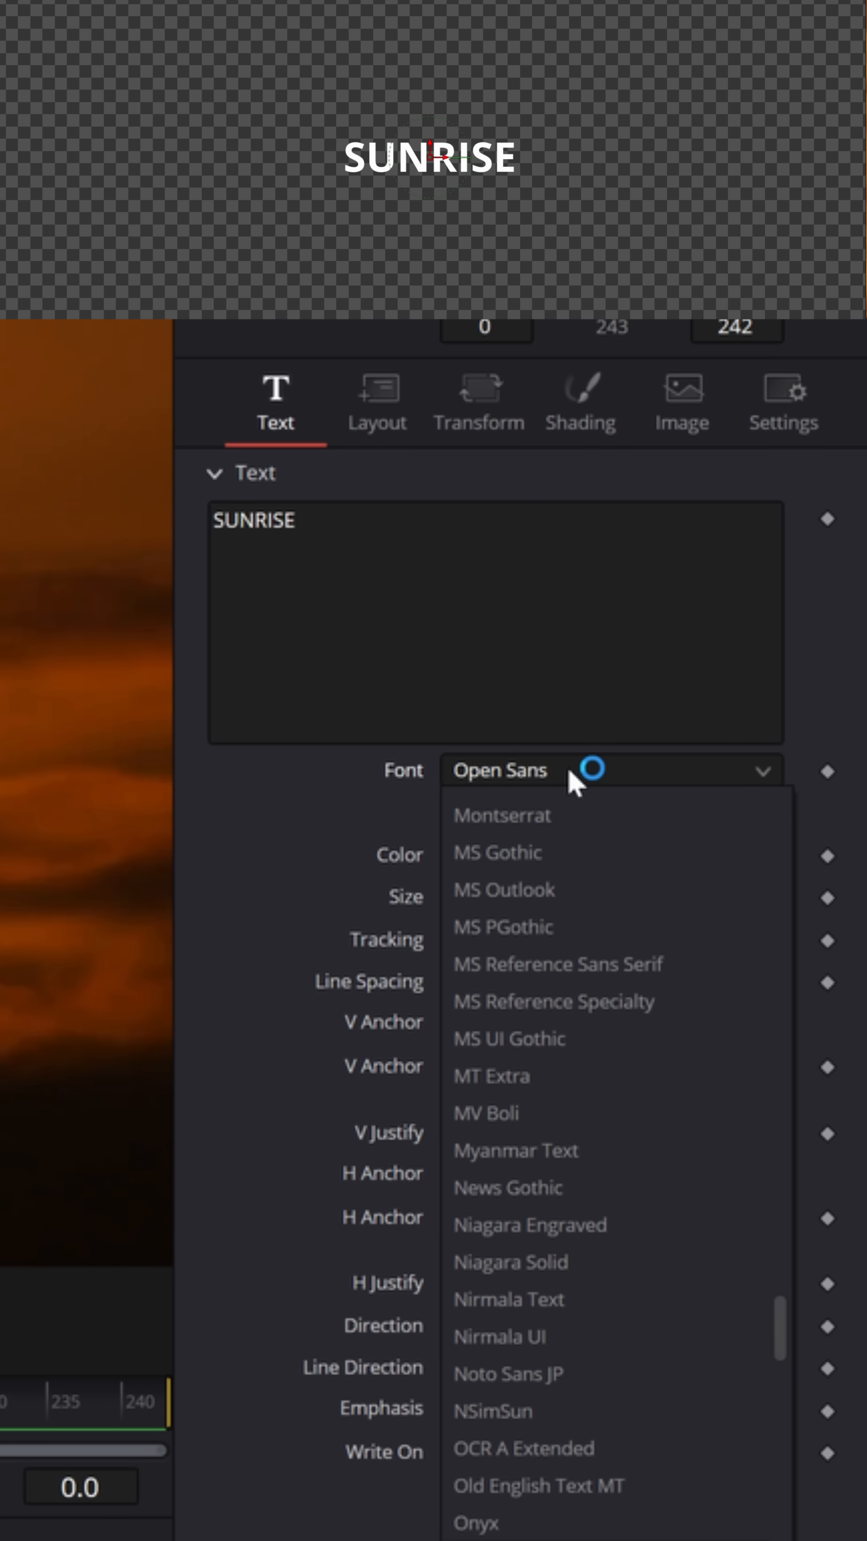
click(501, 769)
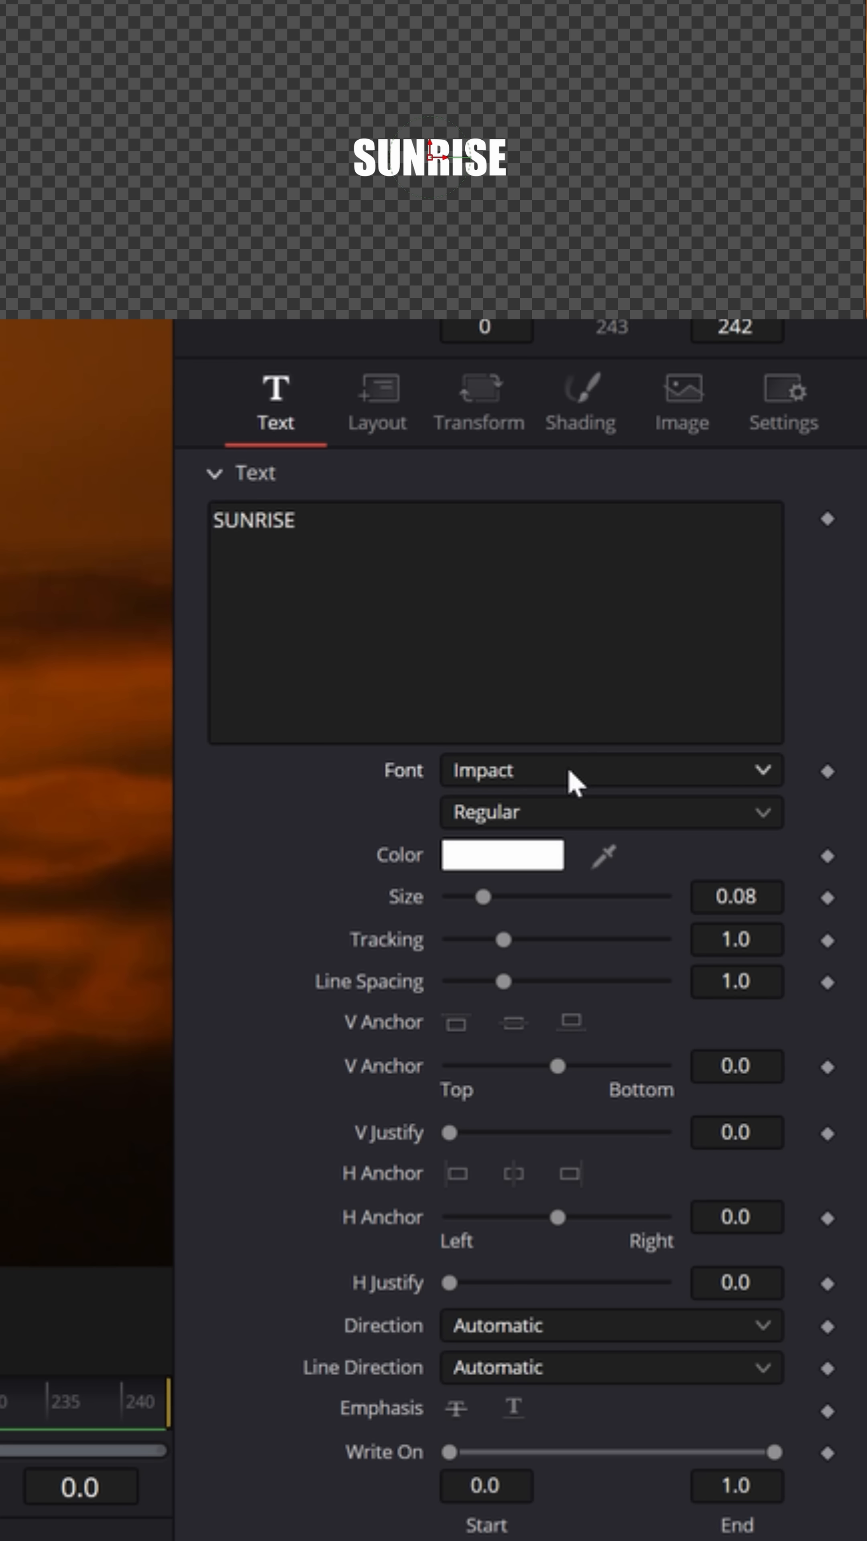
drag(481, 897, 540, 896)
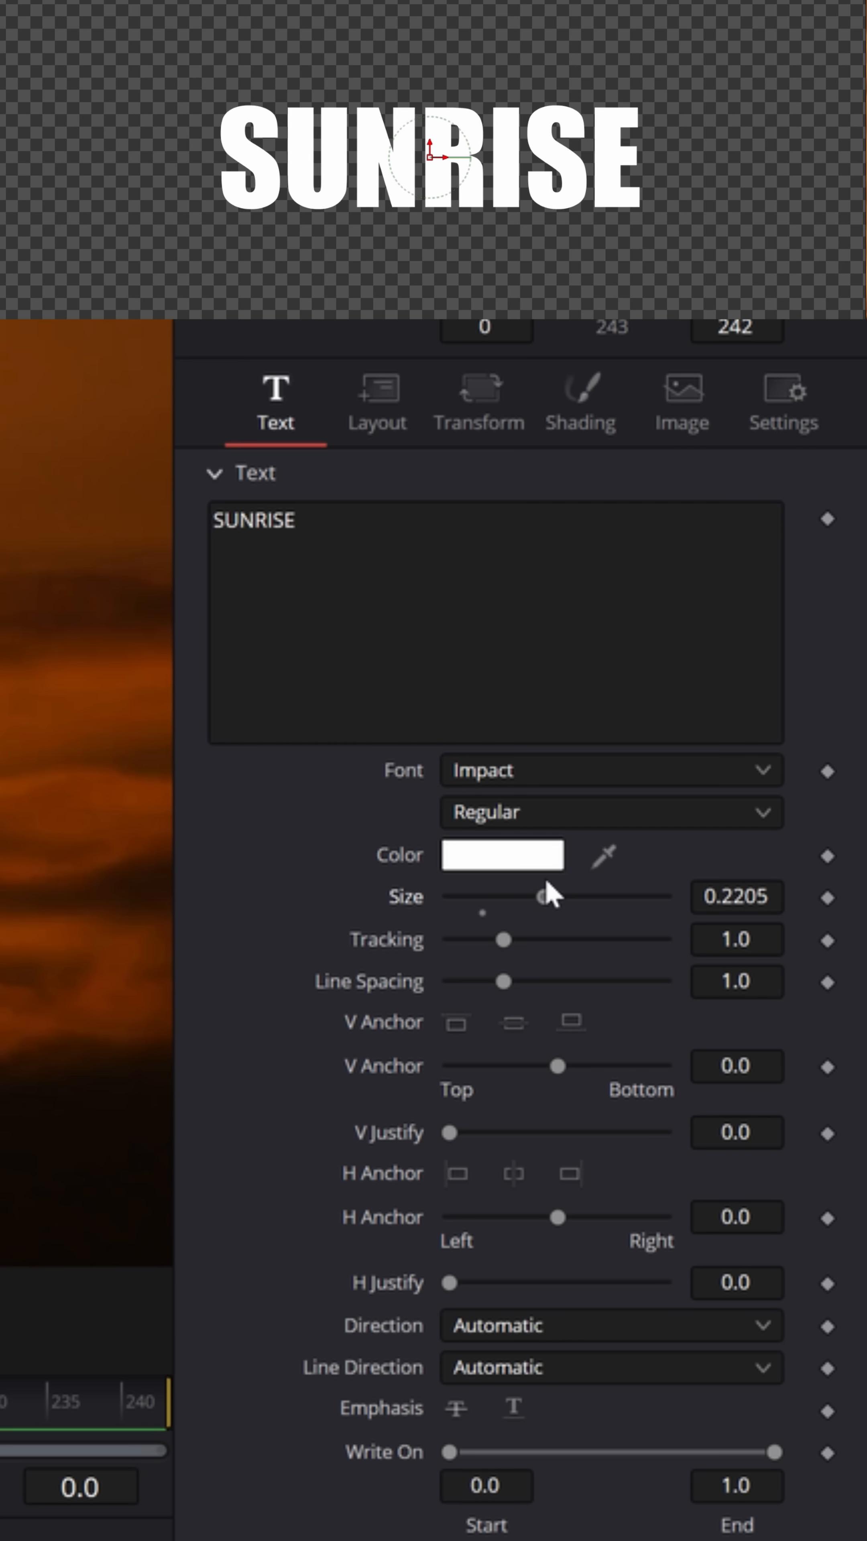
drag(538, 897, 602, 896)
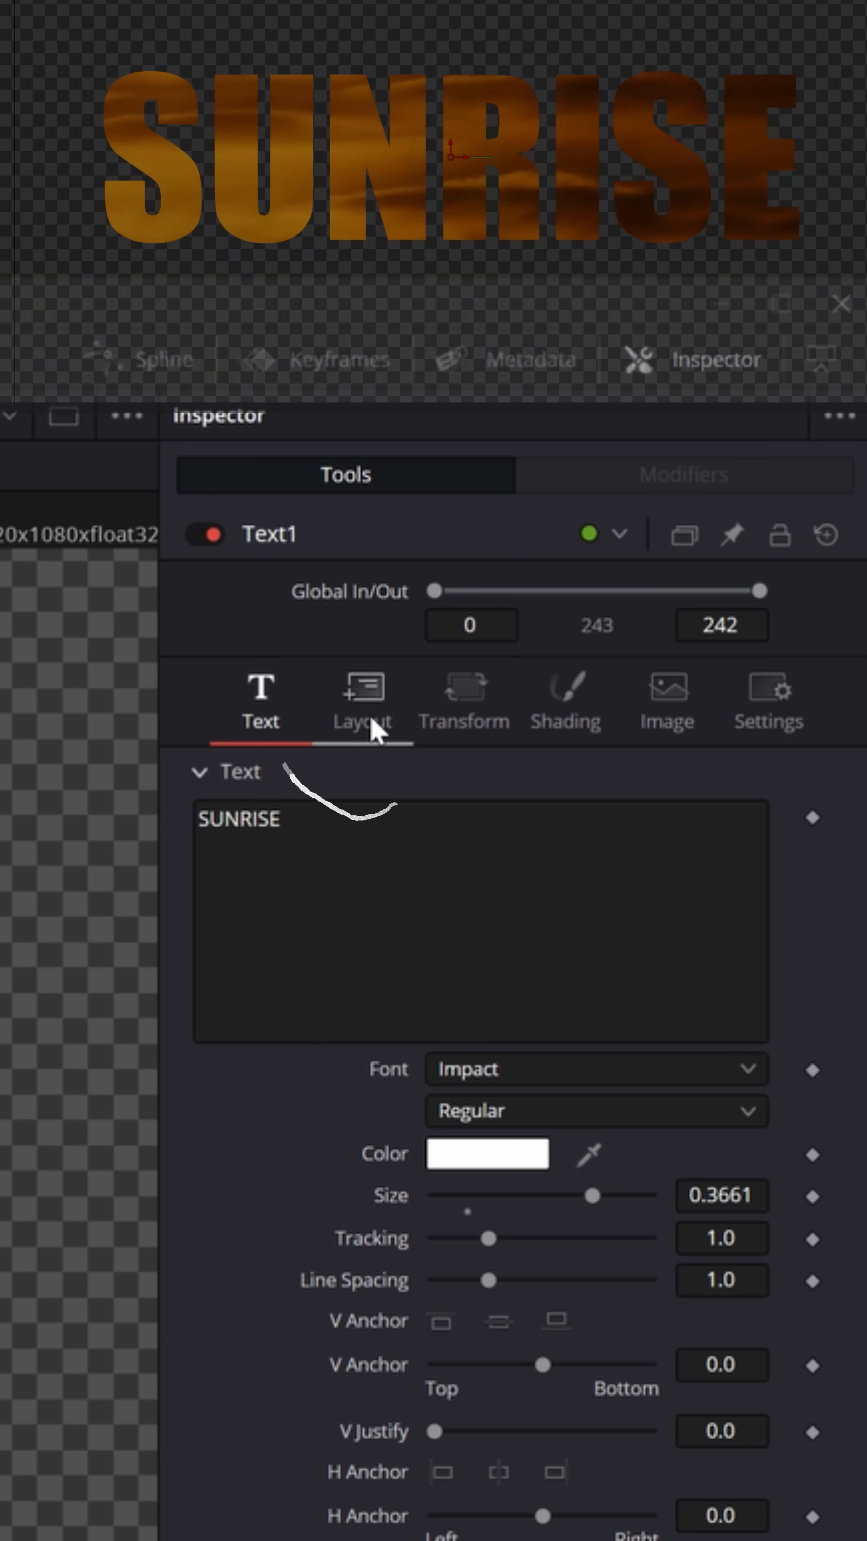
Connect Text1 as the mask on MediaIn1 so footage shows only through the letters.
click(361, 700)
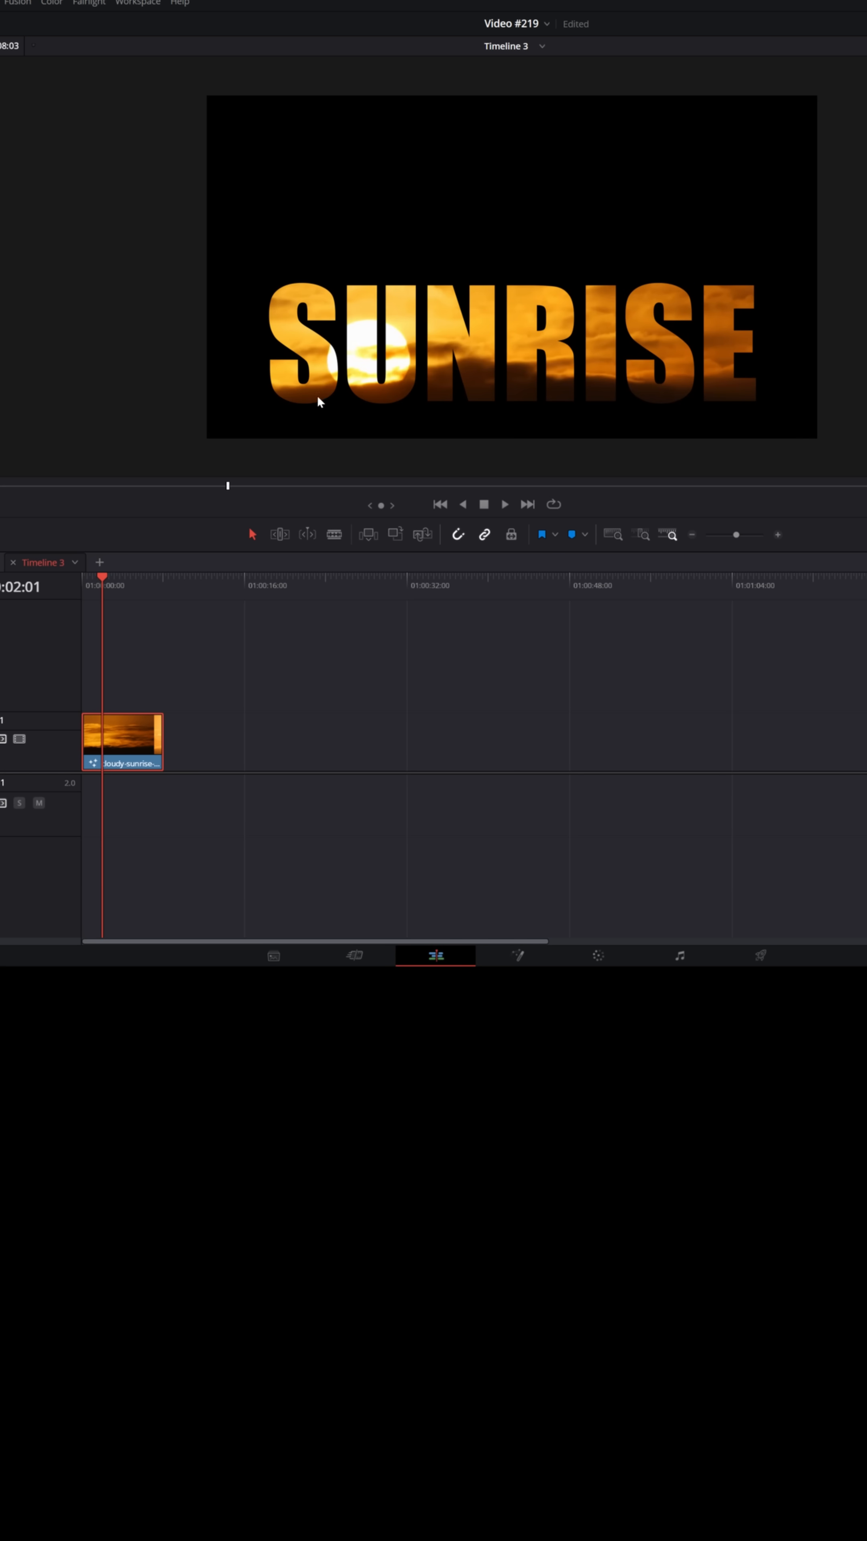
mouse_move(362, 402)
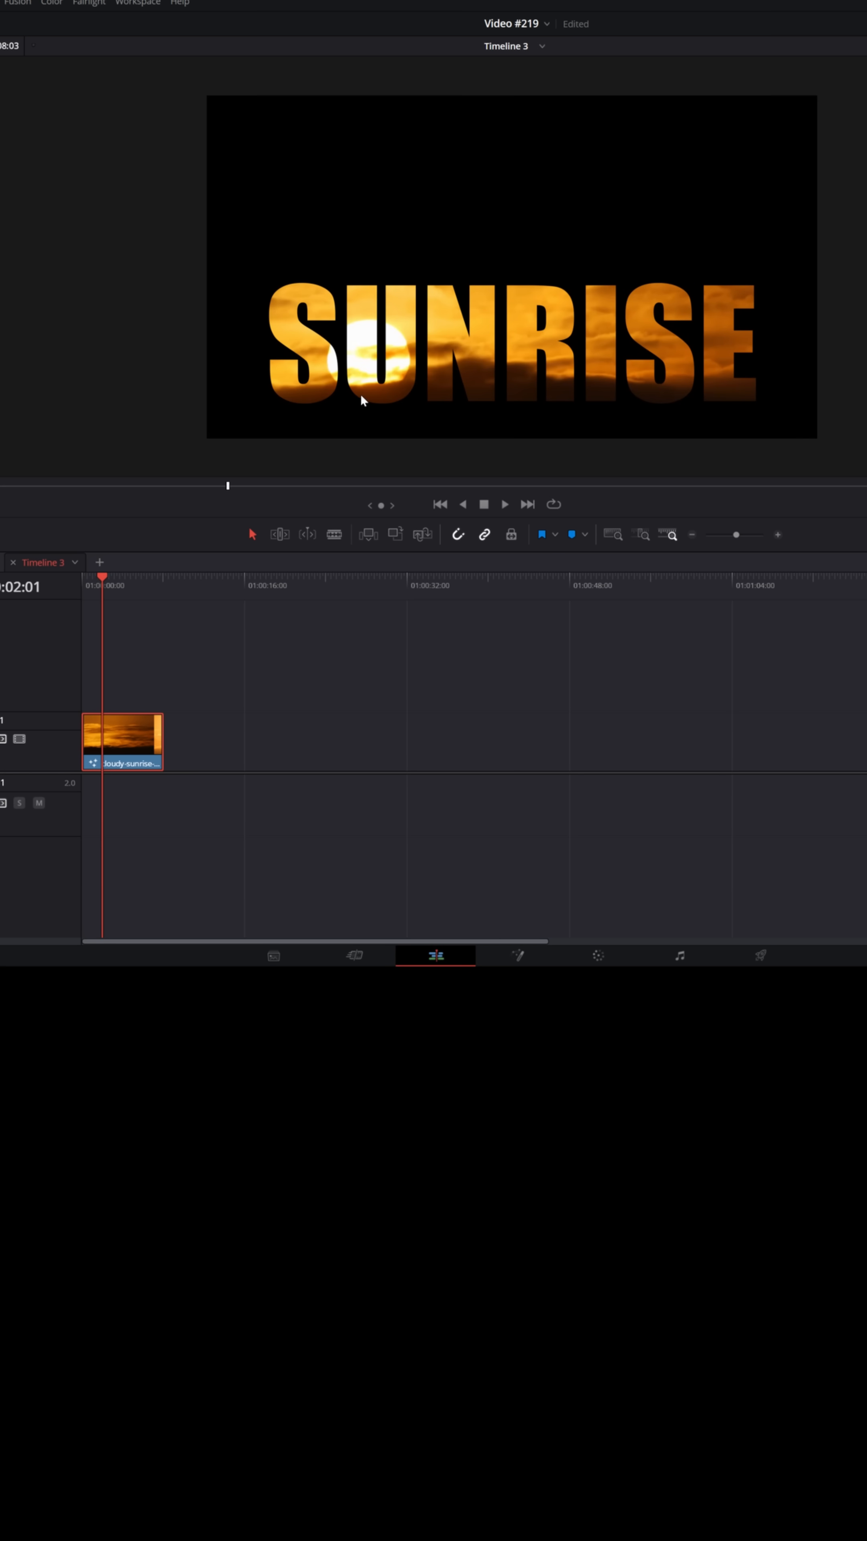
Crop the clip's bottom and add softness so the letters fade at their base.
click(712, 452)
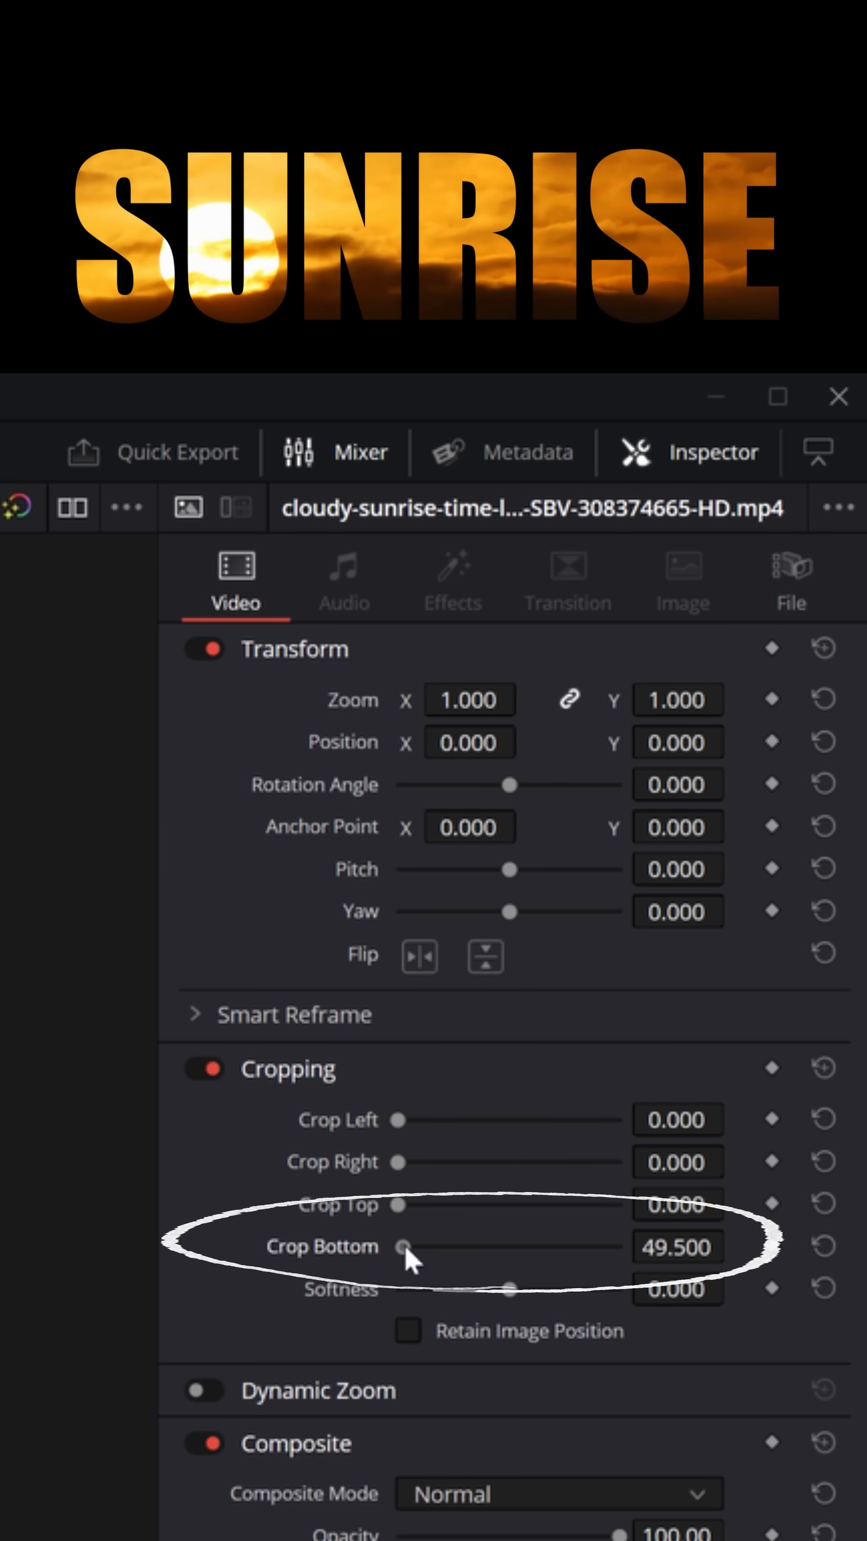
drag(403, 1246, 423, 1246)
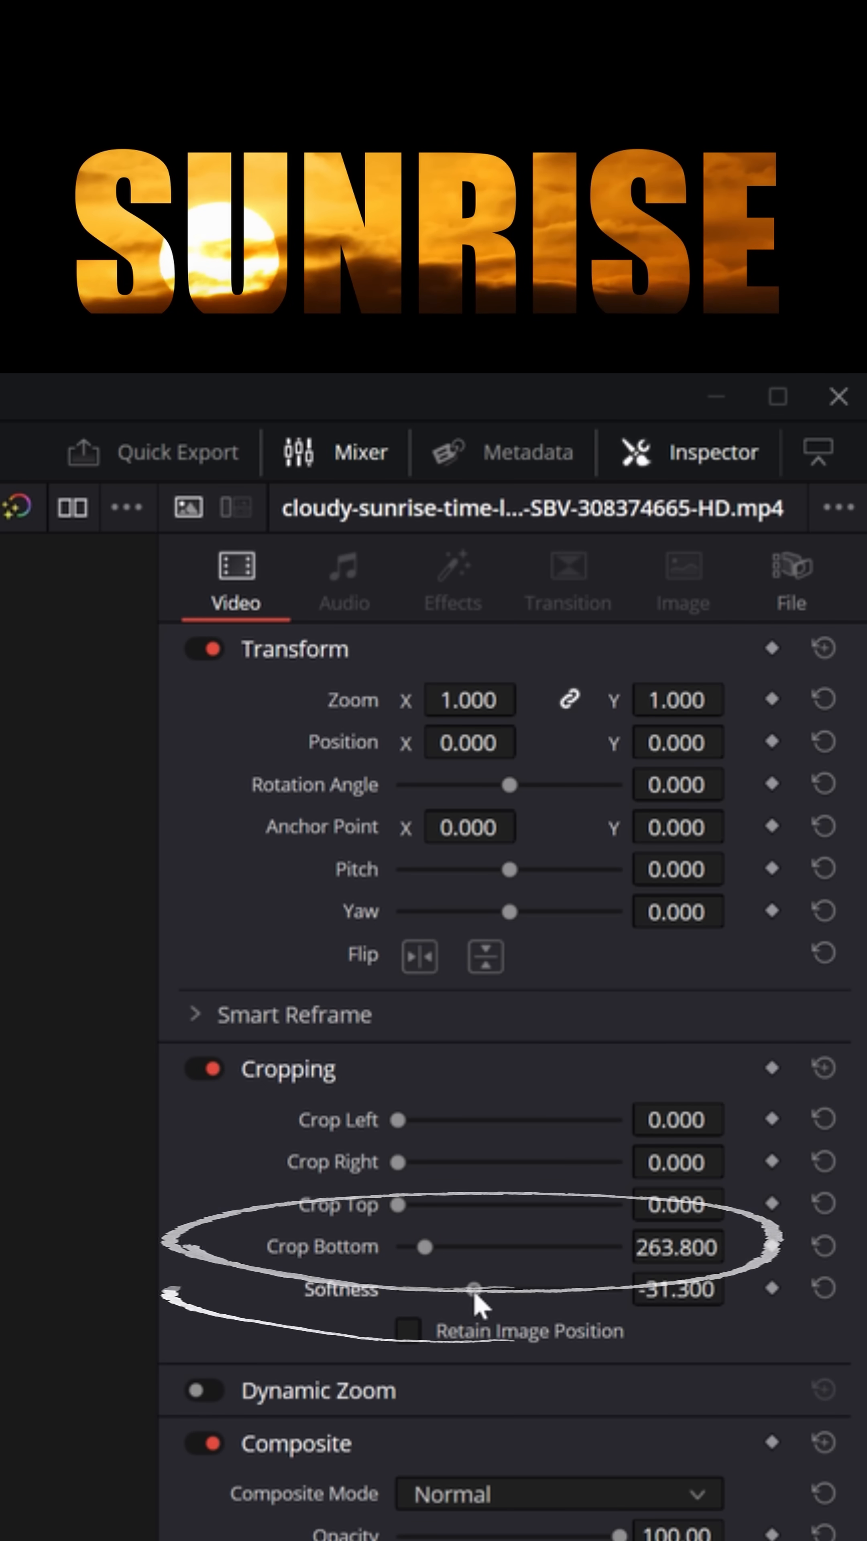
drag(474, 1287, 462, 1289)
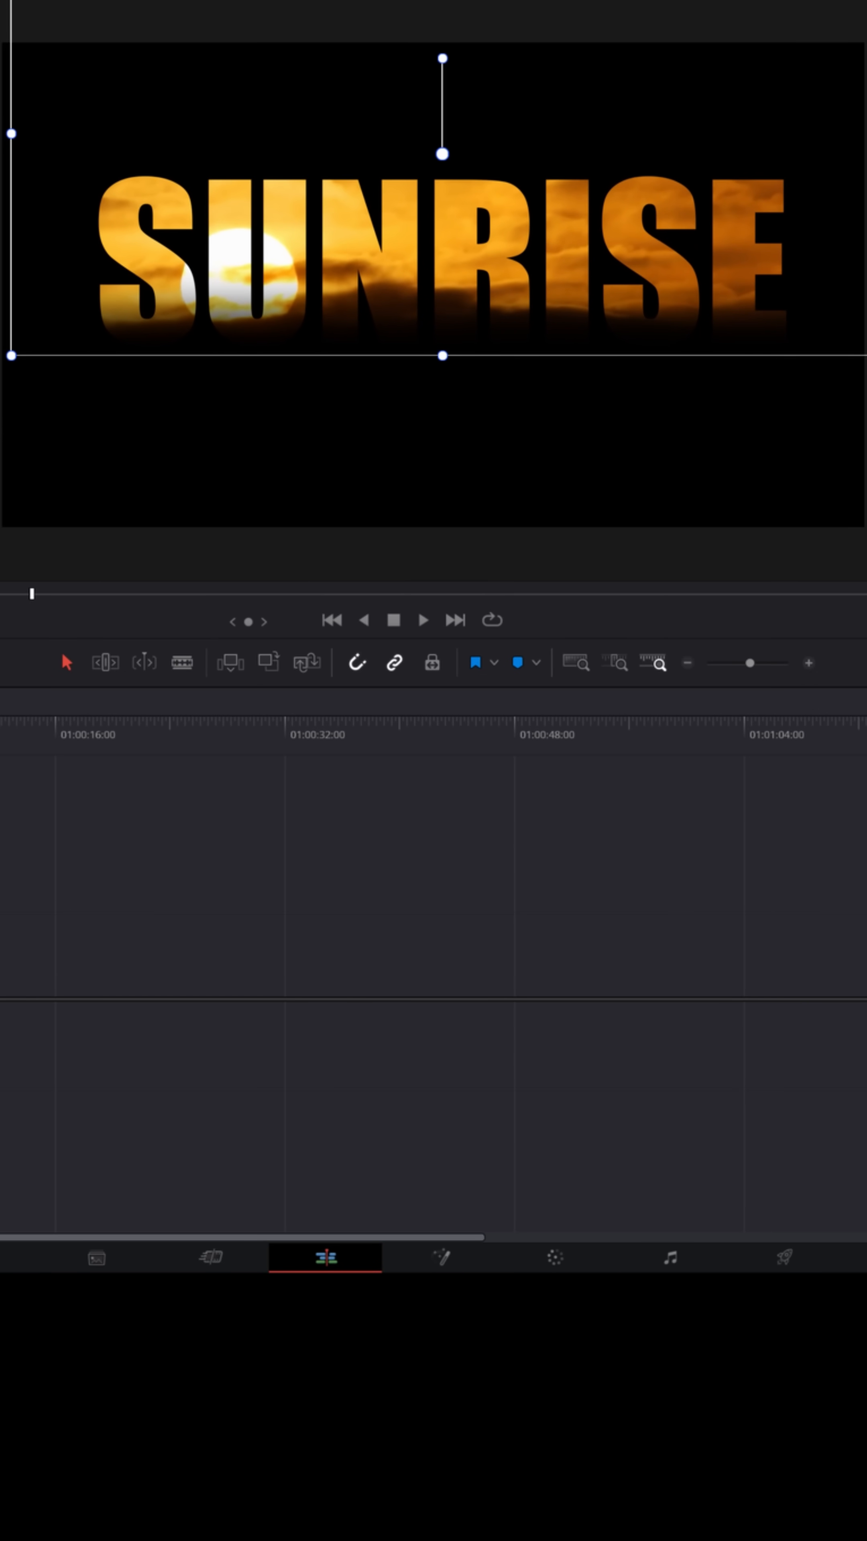
Play back the finished SUNRISE title fading out at its base on black.
click(423, 620)
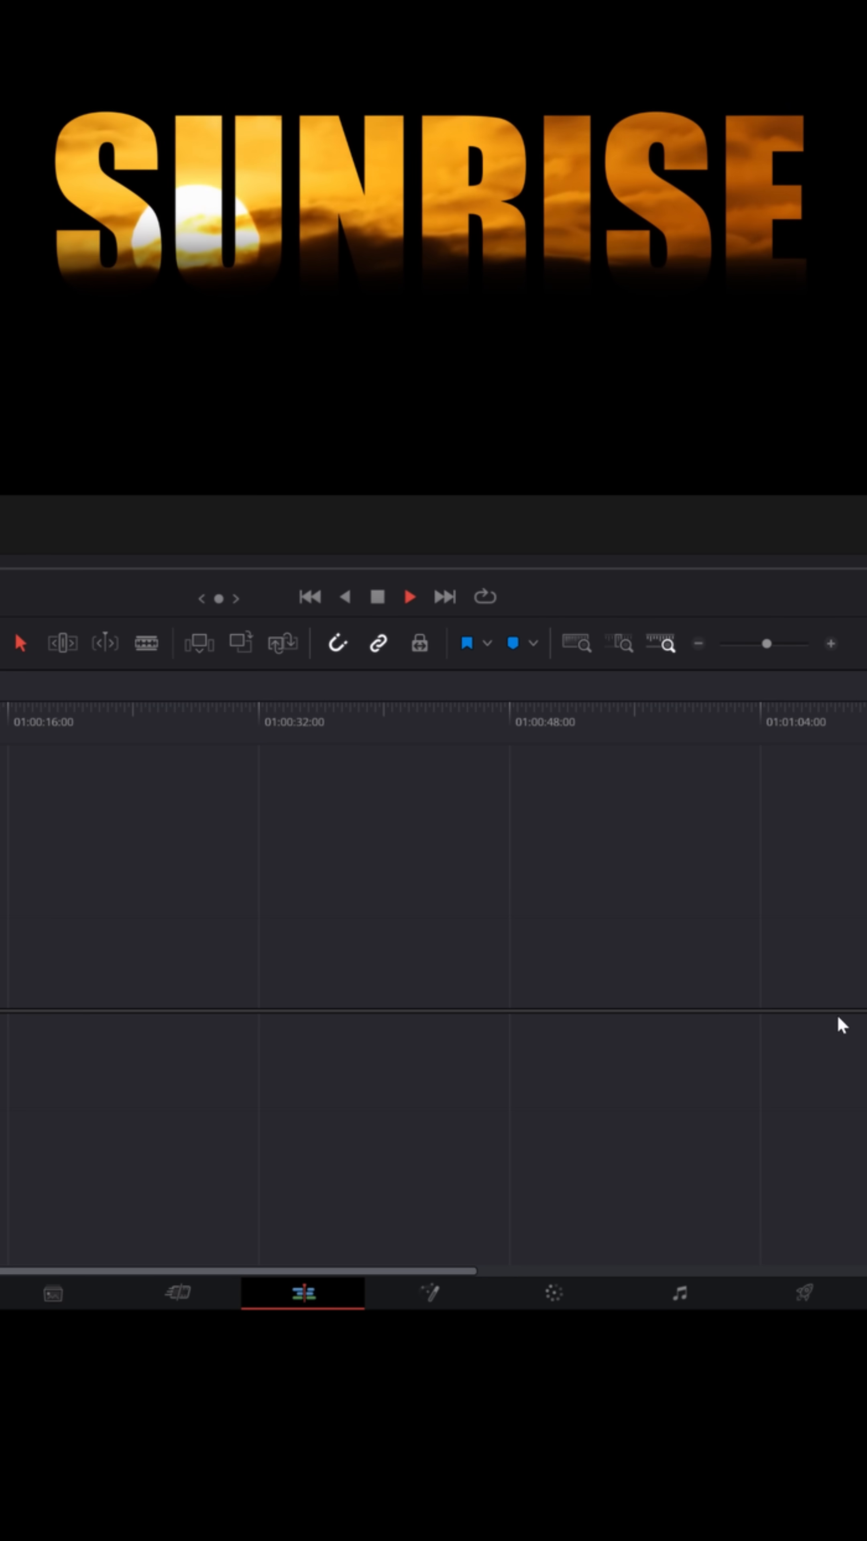